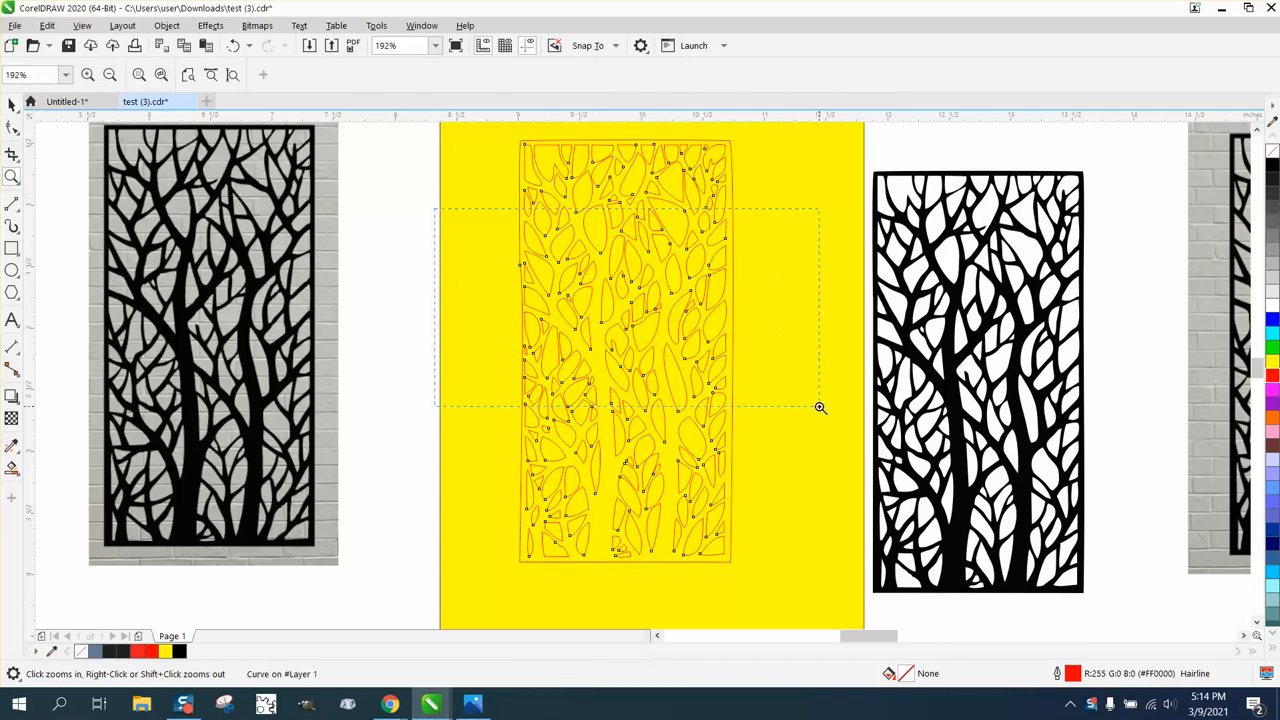
Remove the yellow backing rectangle from behind the red branch outlines
left_click(820, 408)
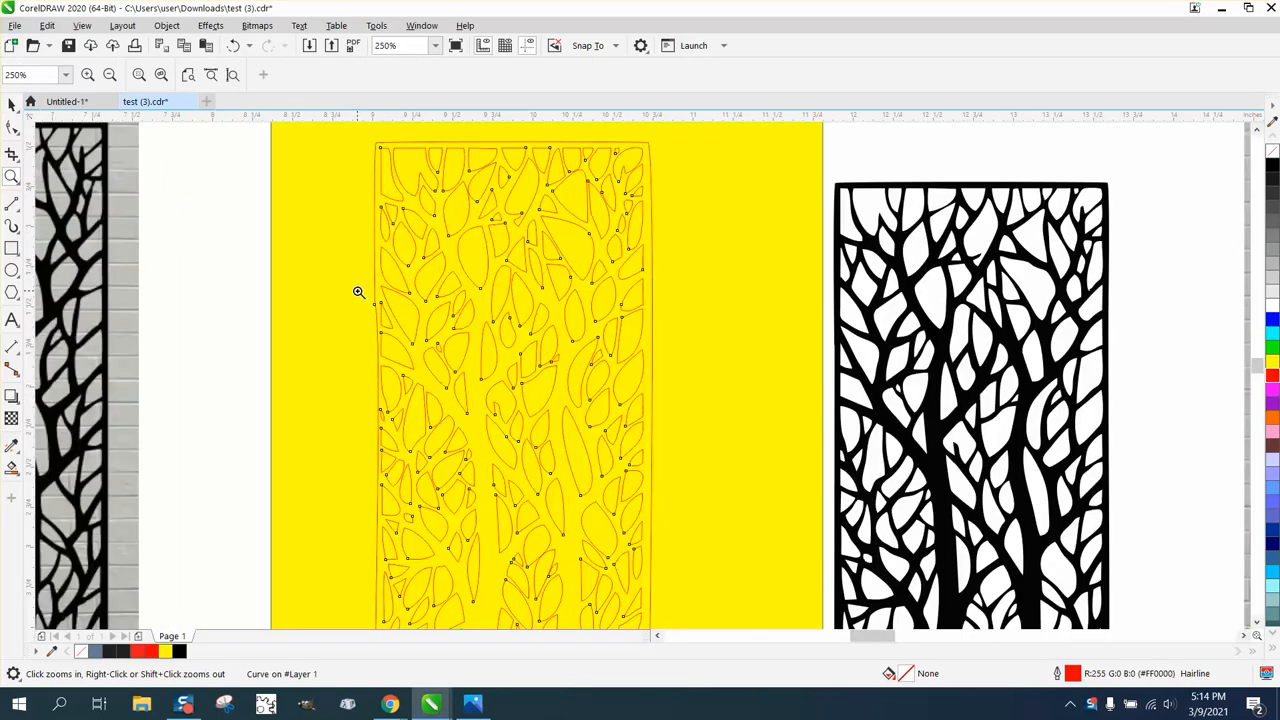
mouse_move(538, 203)
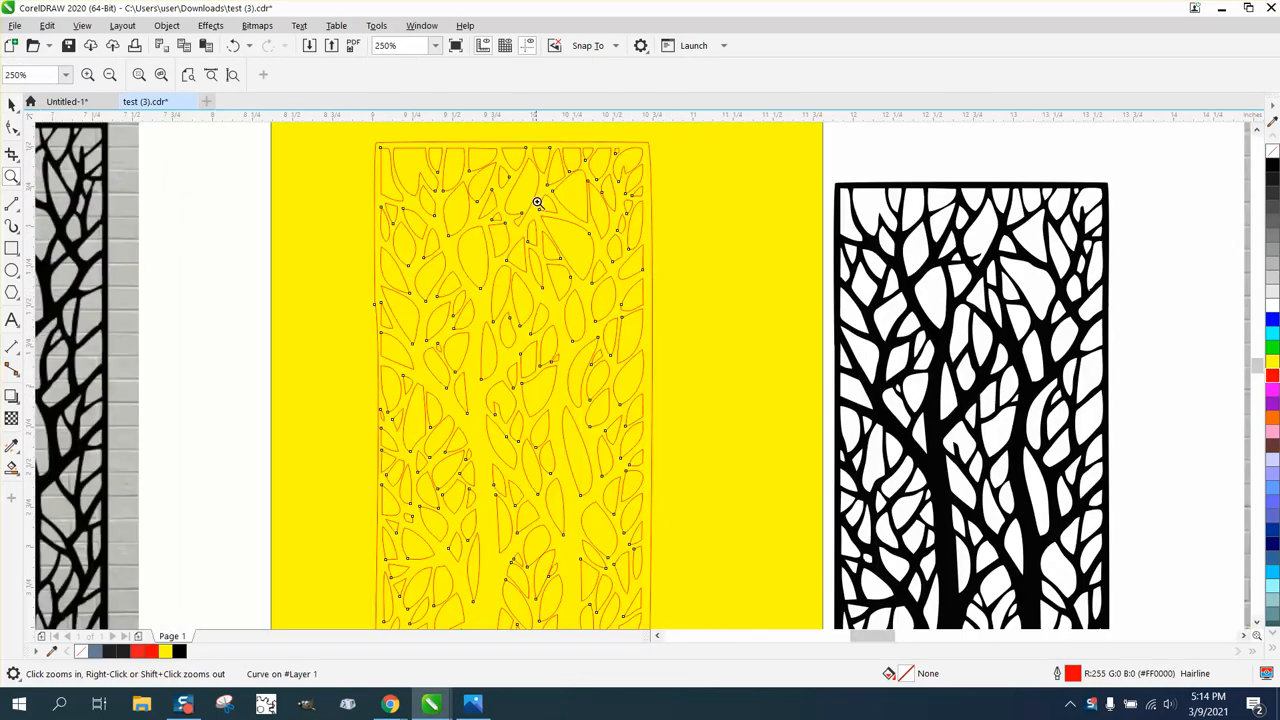
left_click(538, 202)
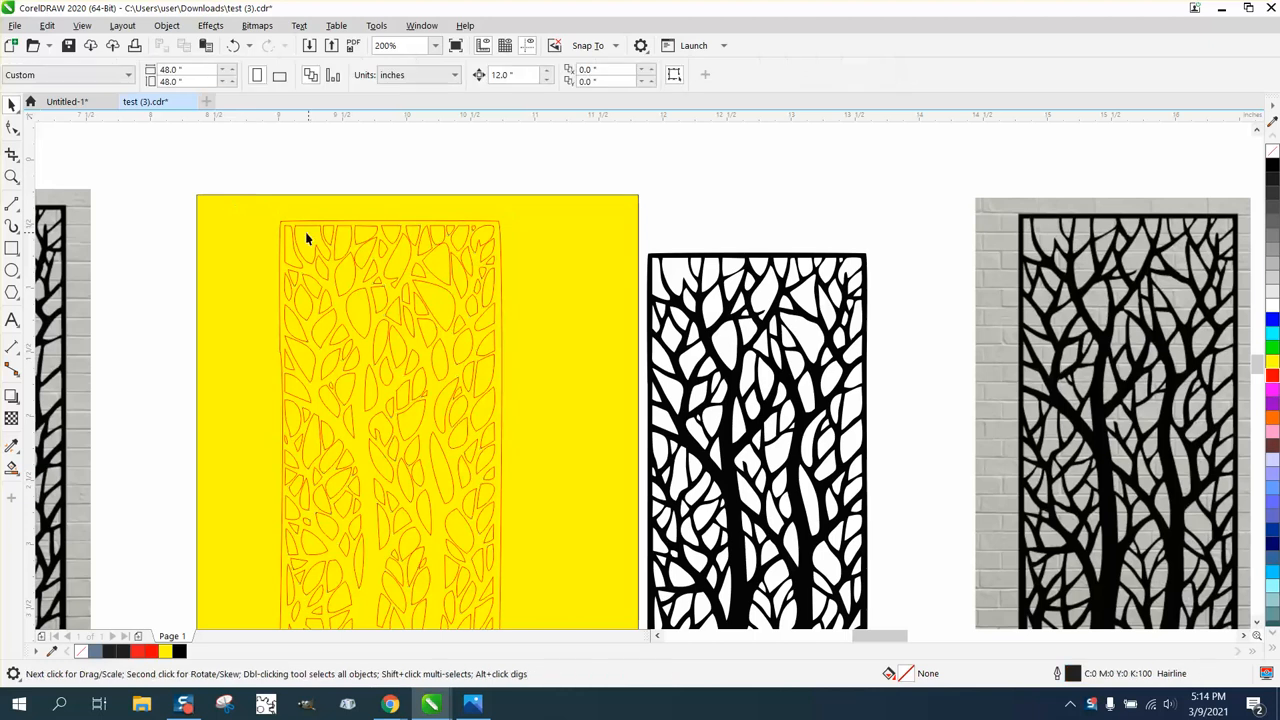
left_click(308, 238)
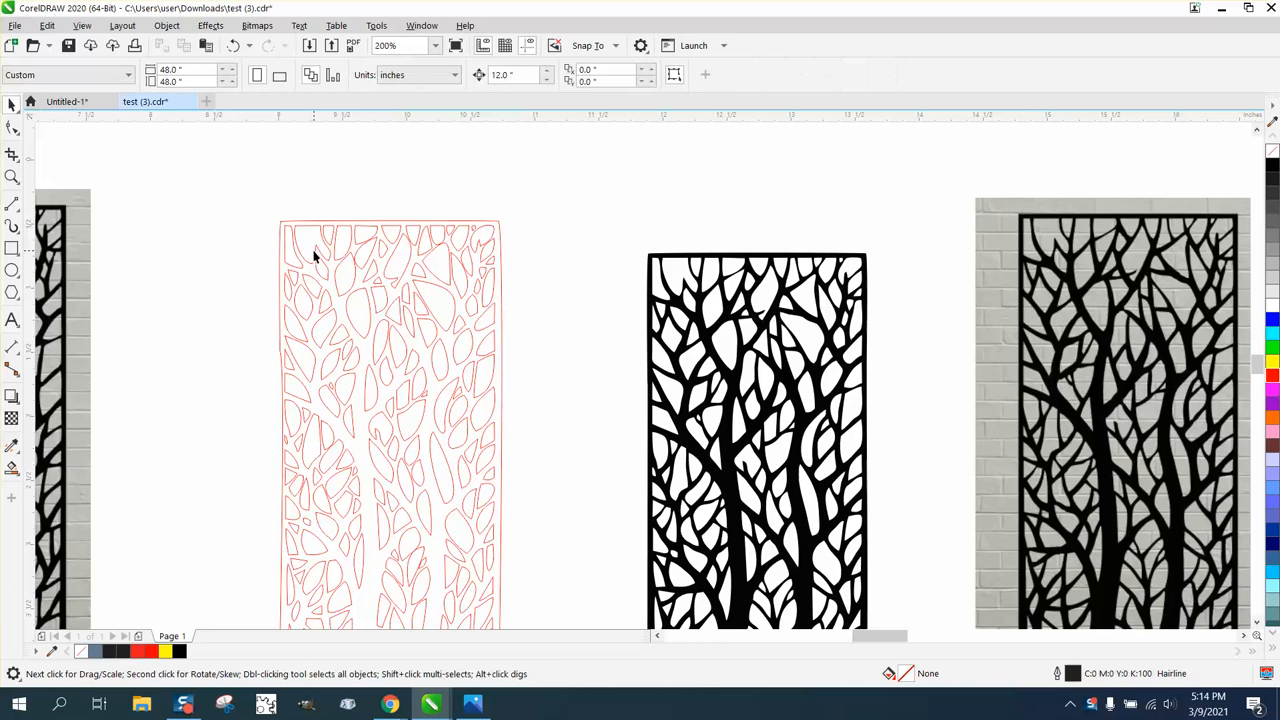
Break the red outline curve apart via the Object menu to separate the outer border
left_click(338, 235)
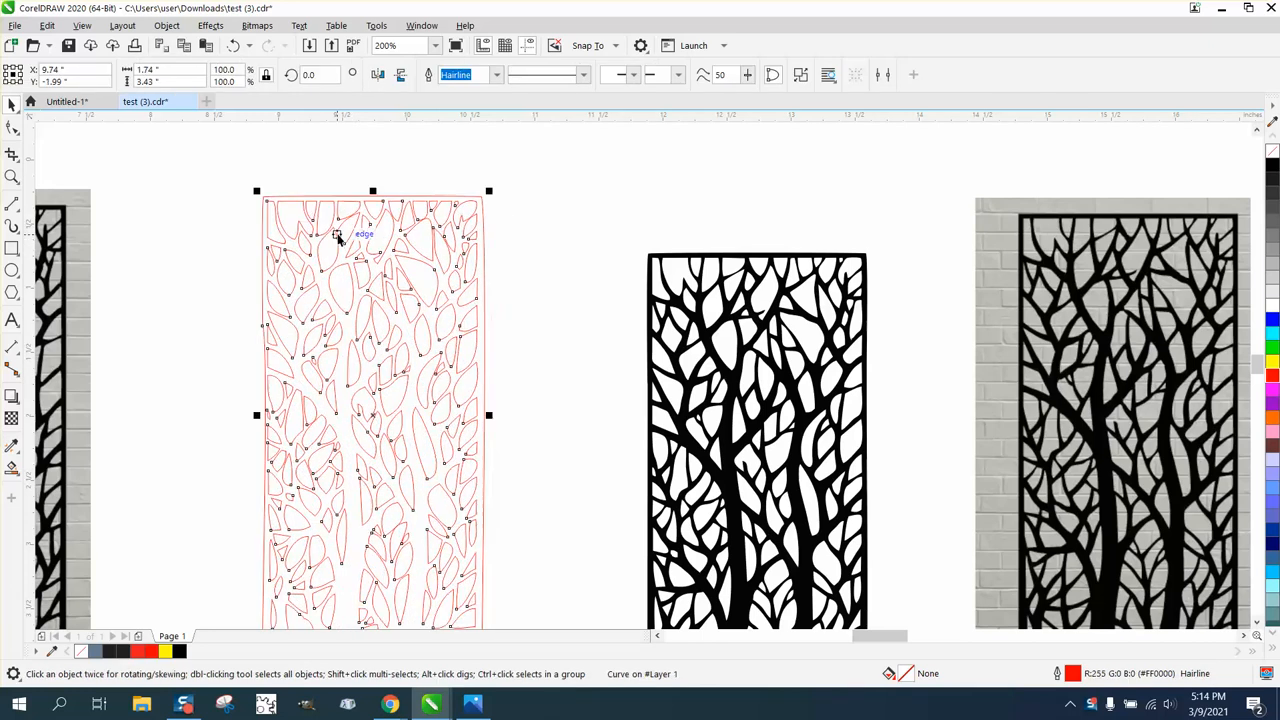
left_click(166, 25)
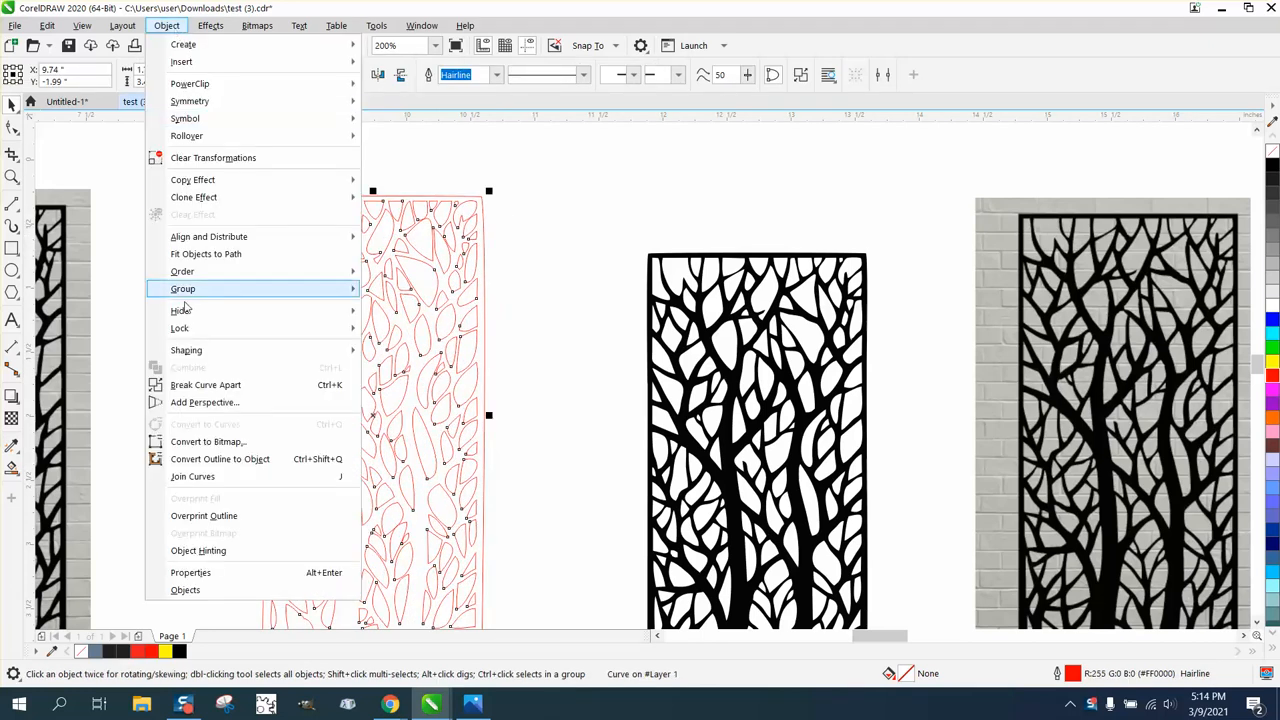
mouse_move(497, 167)
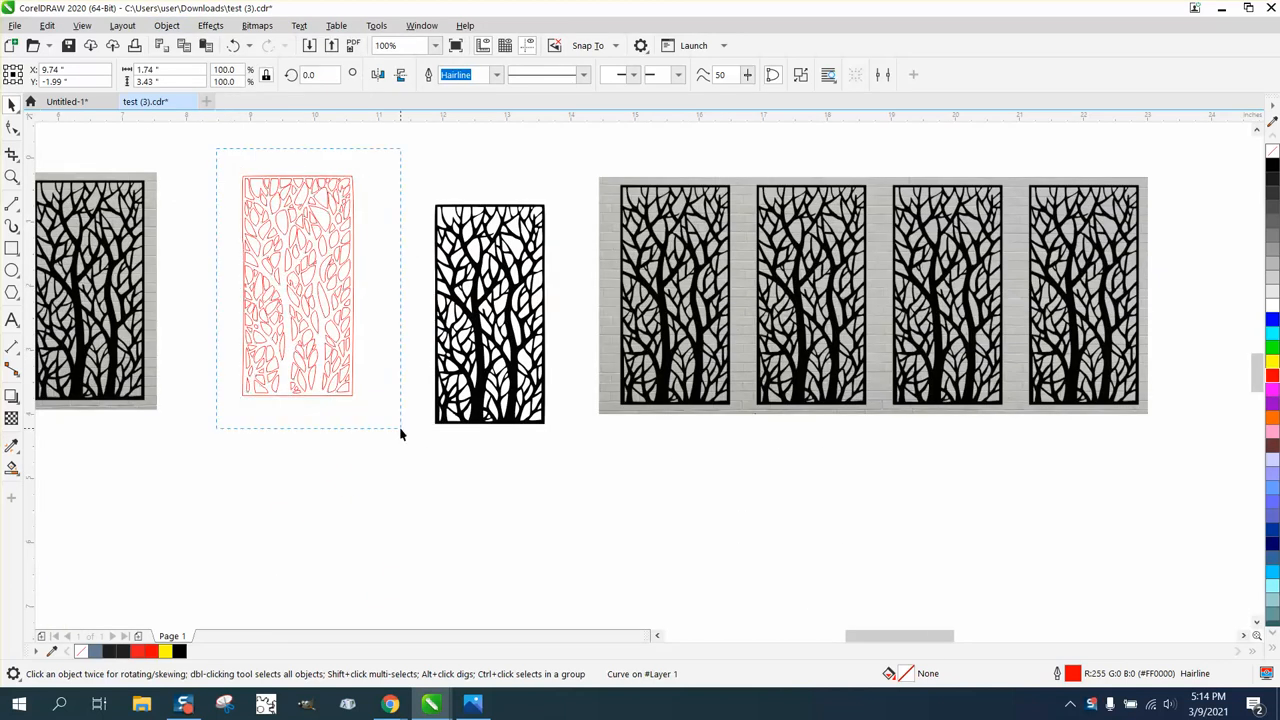
left_click(167, 25)
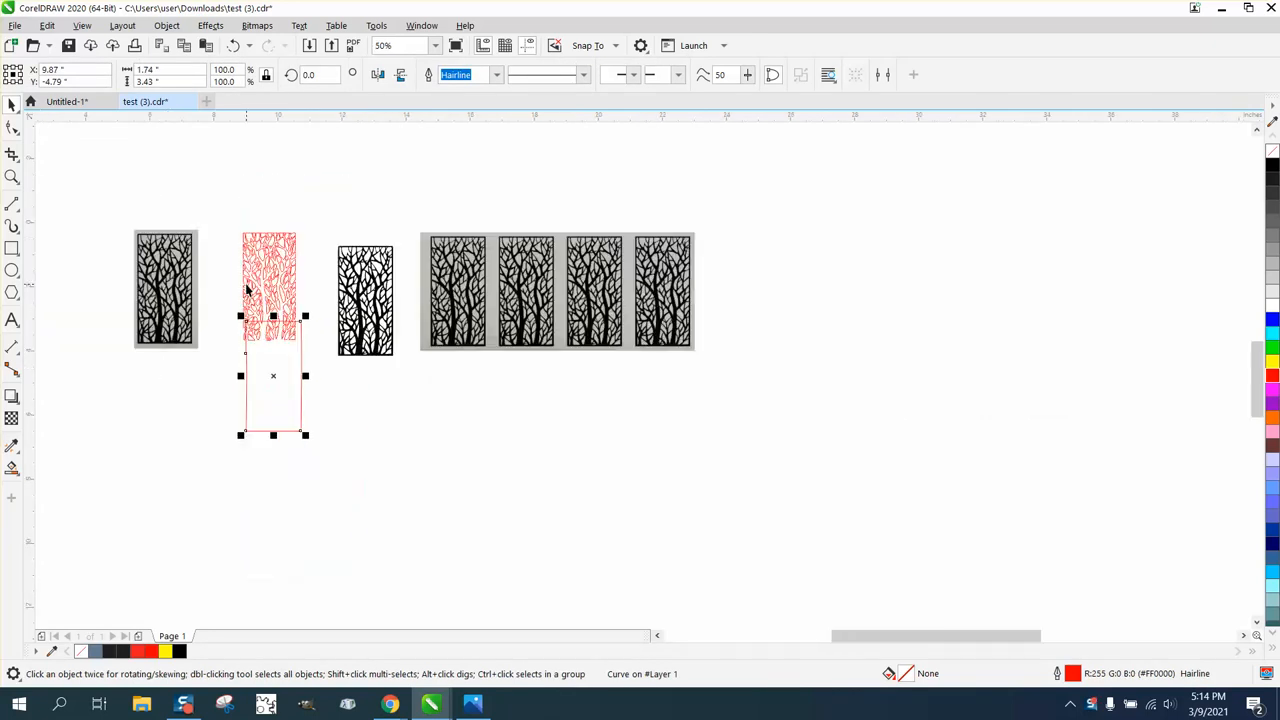
mouse_move(277, 374)
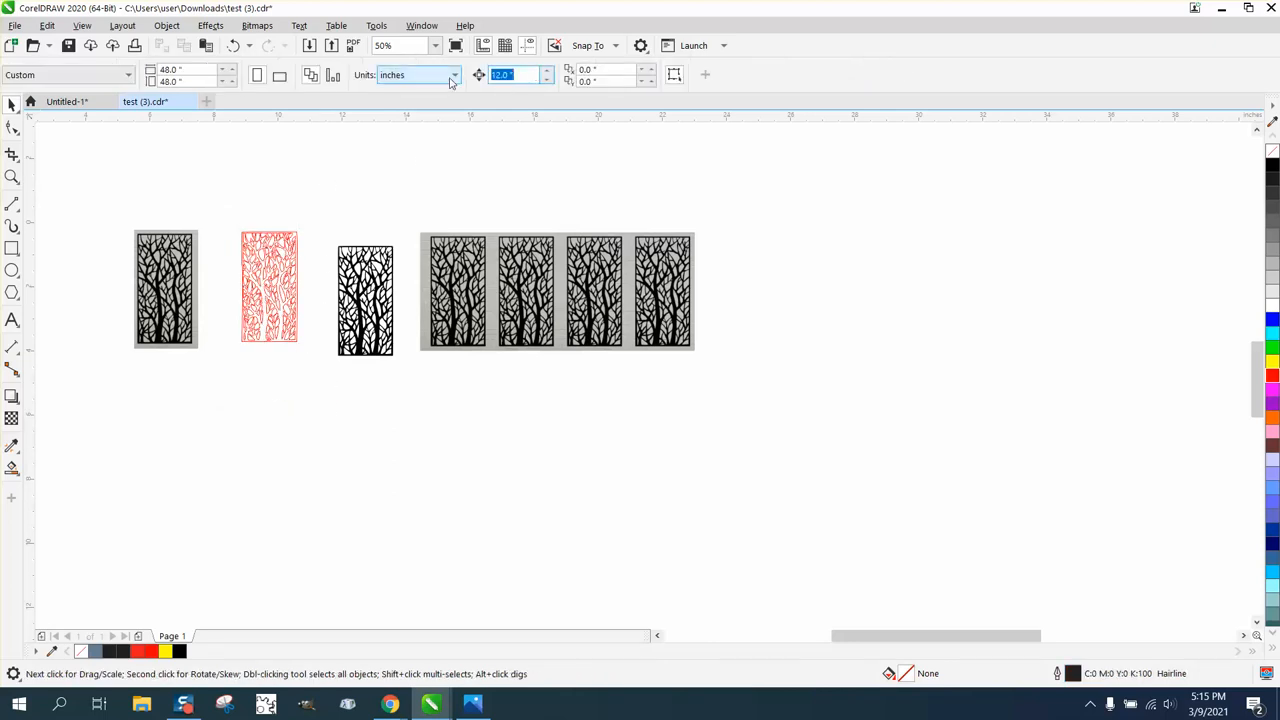
type("5")
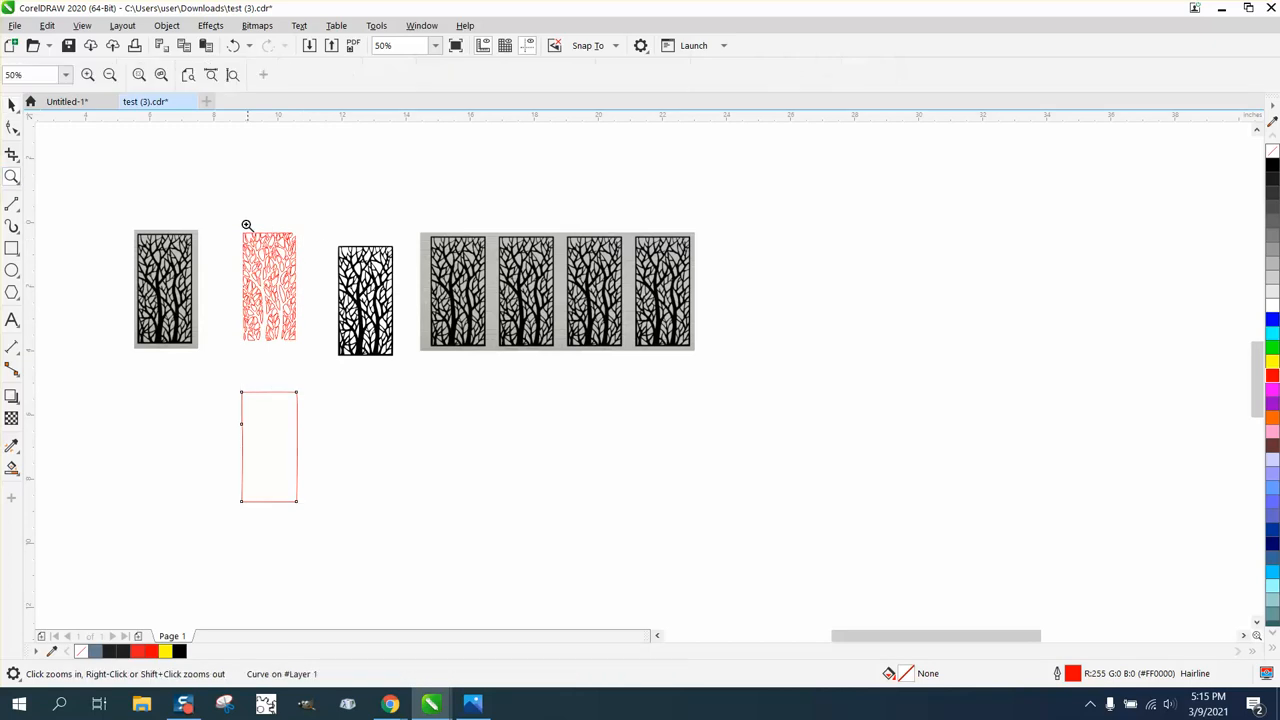
left_click(247, 224)
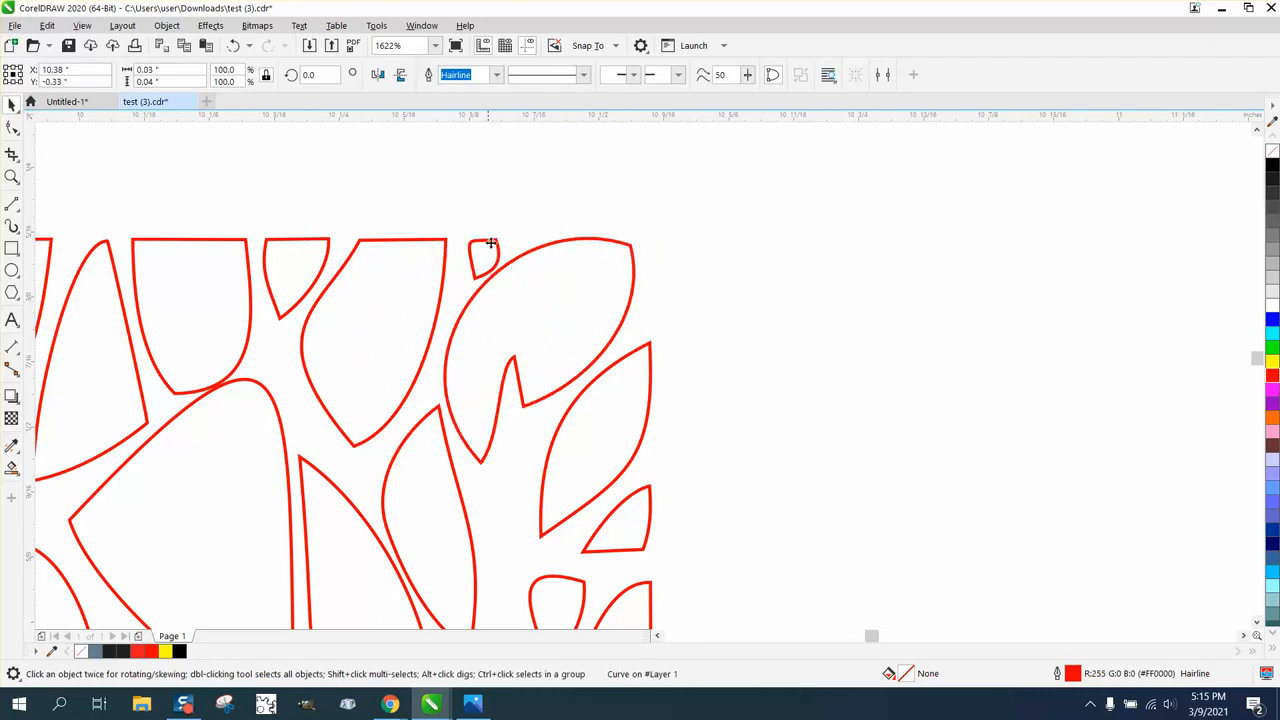
left_click(480, 255)
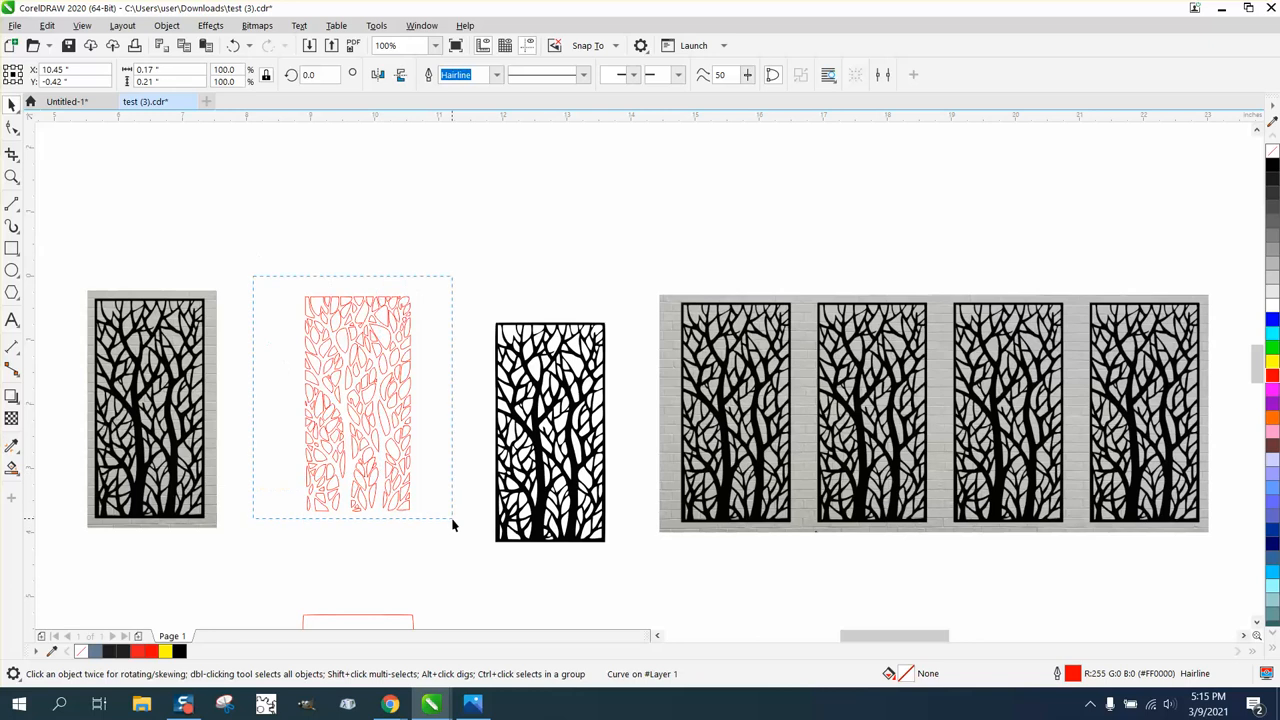
Group the branch outline pieces and draw a border rectangle around them
left_click(357, 400)
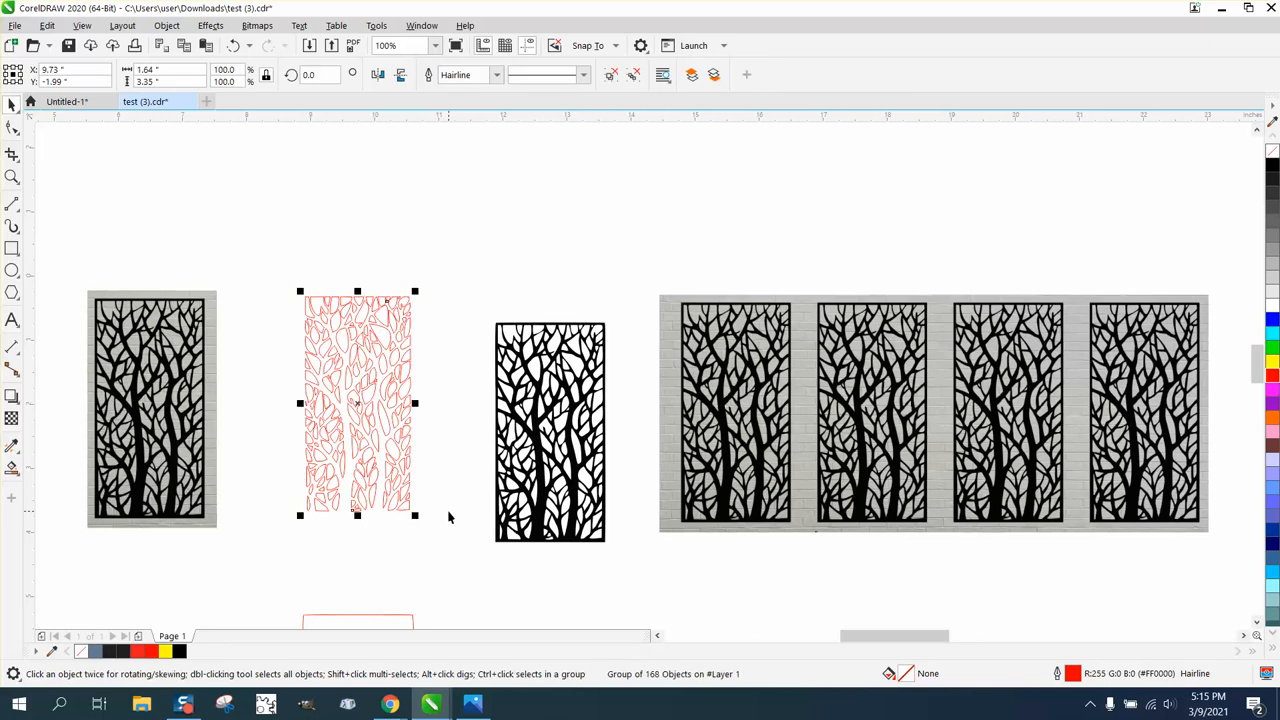
mouse_move(15, 337)
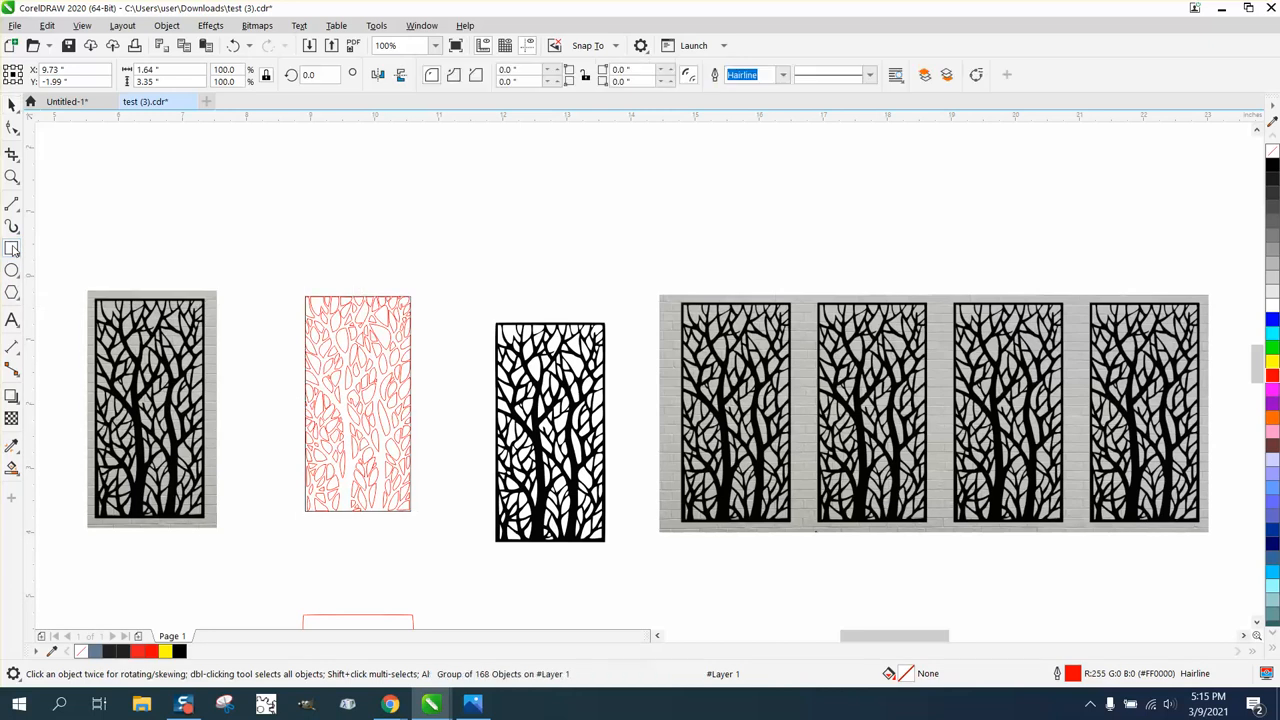
left_click(357, 403)
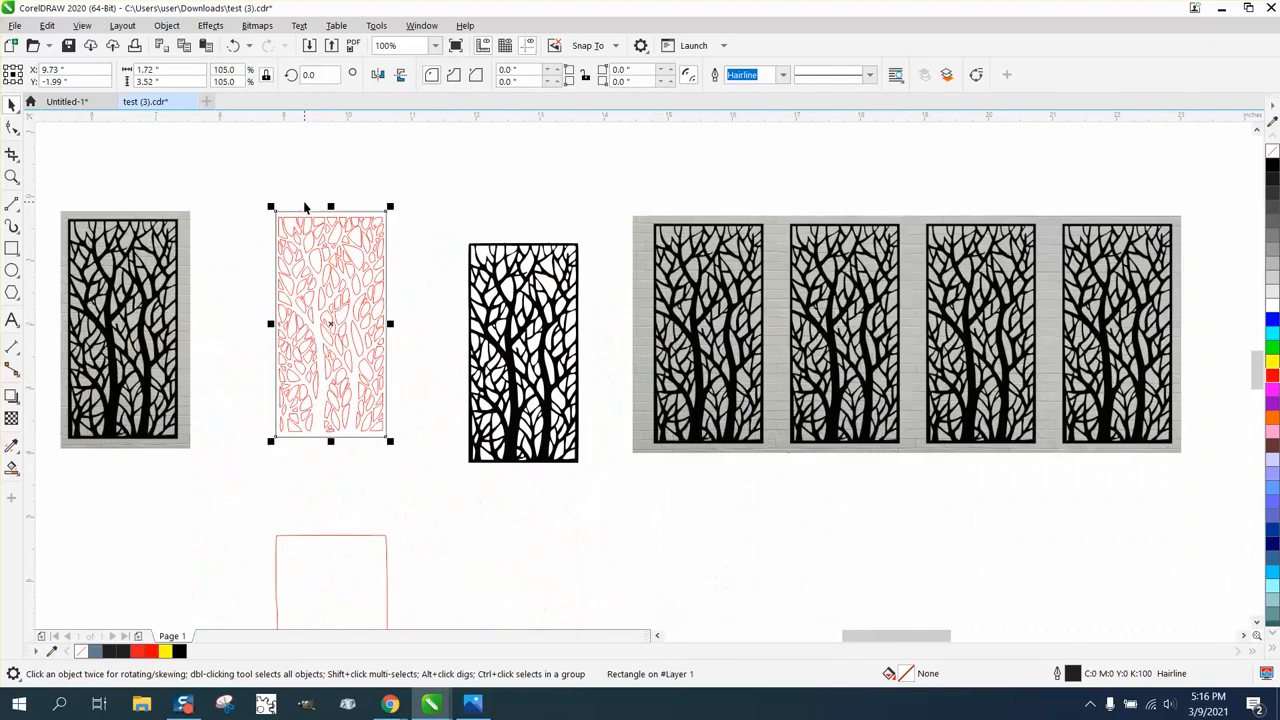
mouse_move(156, 141)
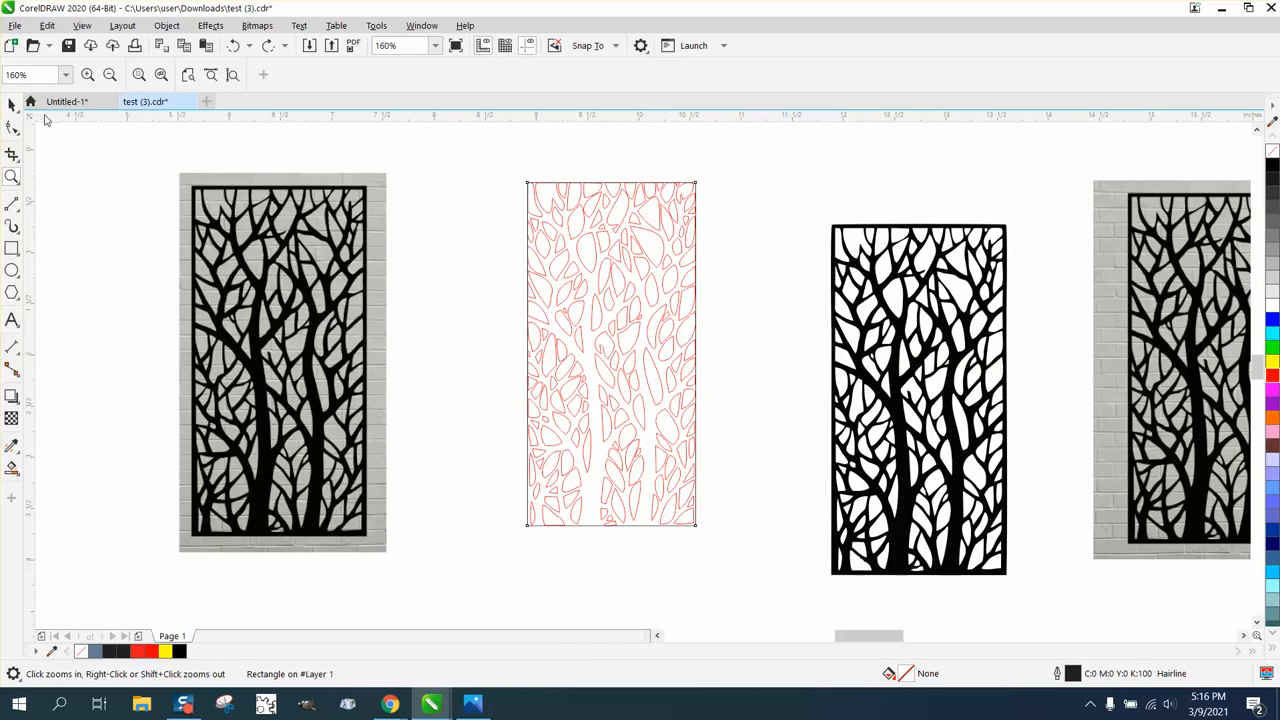
Edit the border rectangle's Object size fields toward 1.69 by 3.45 inches, adding +.1 to the width
left_click(611, 353)
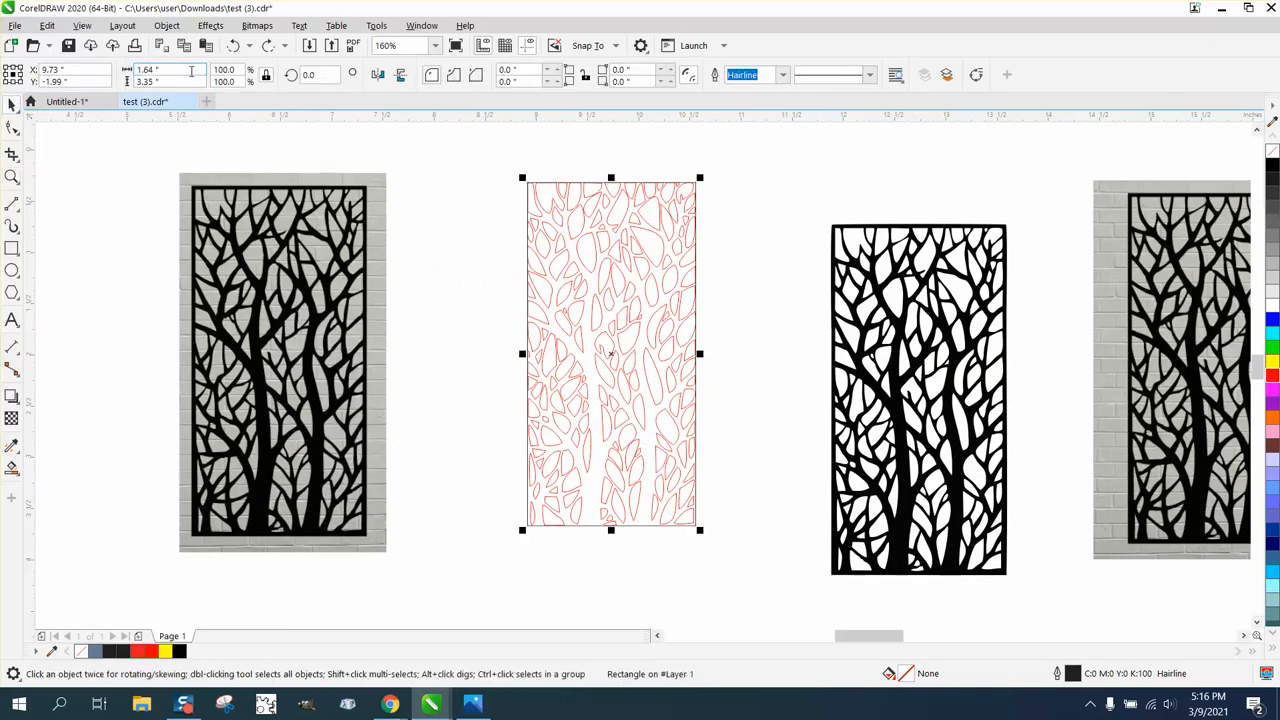
mouse_move(168, 70)
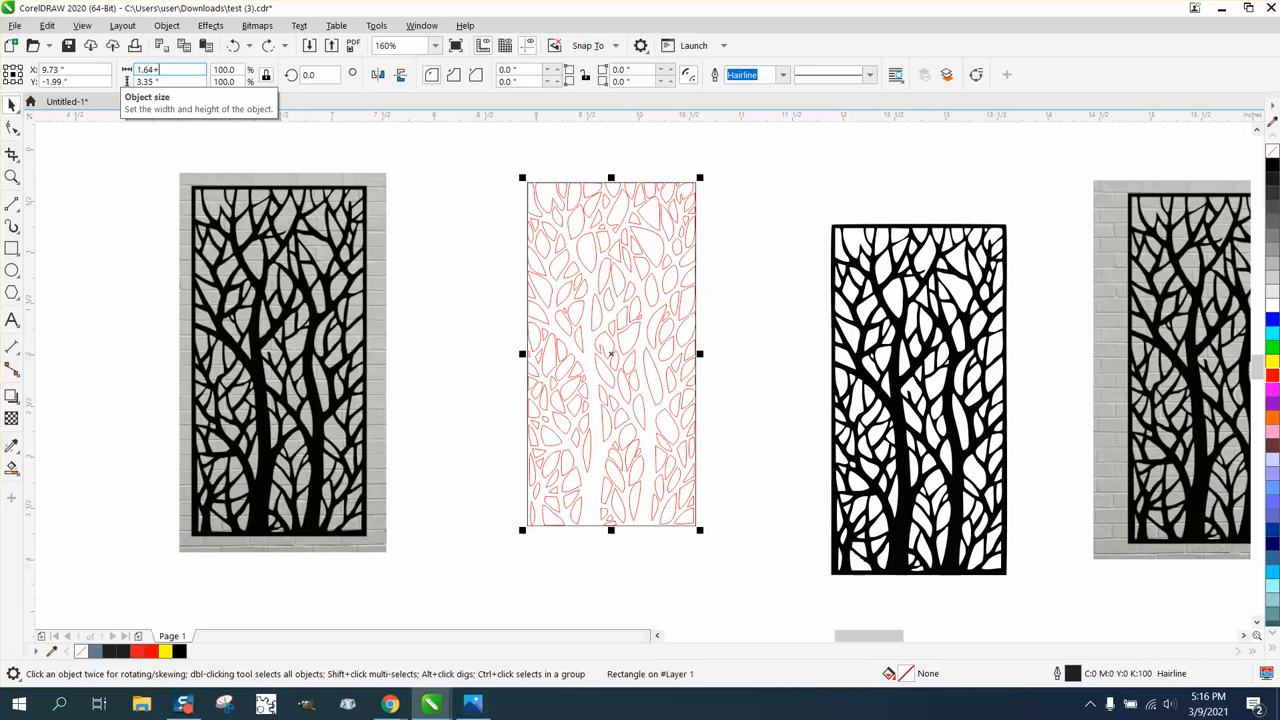
type("1")
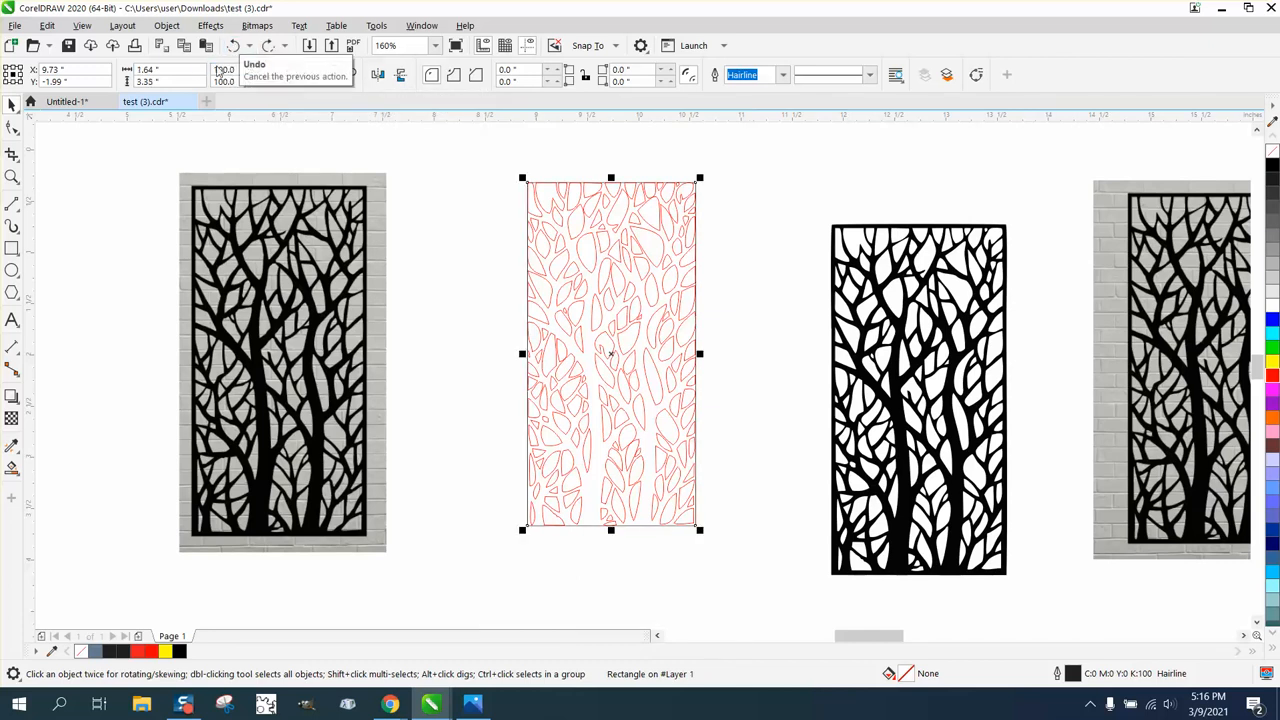
left_click(160, 69)
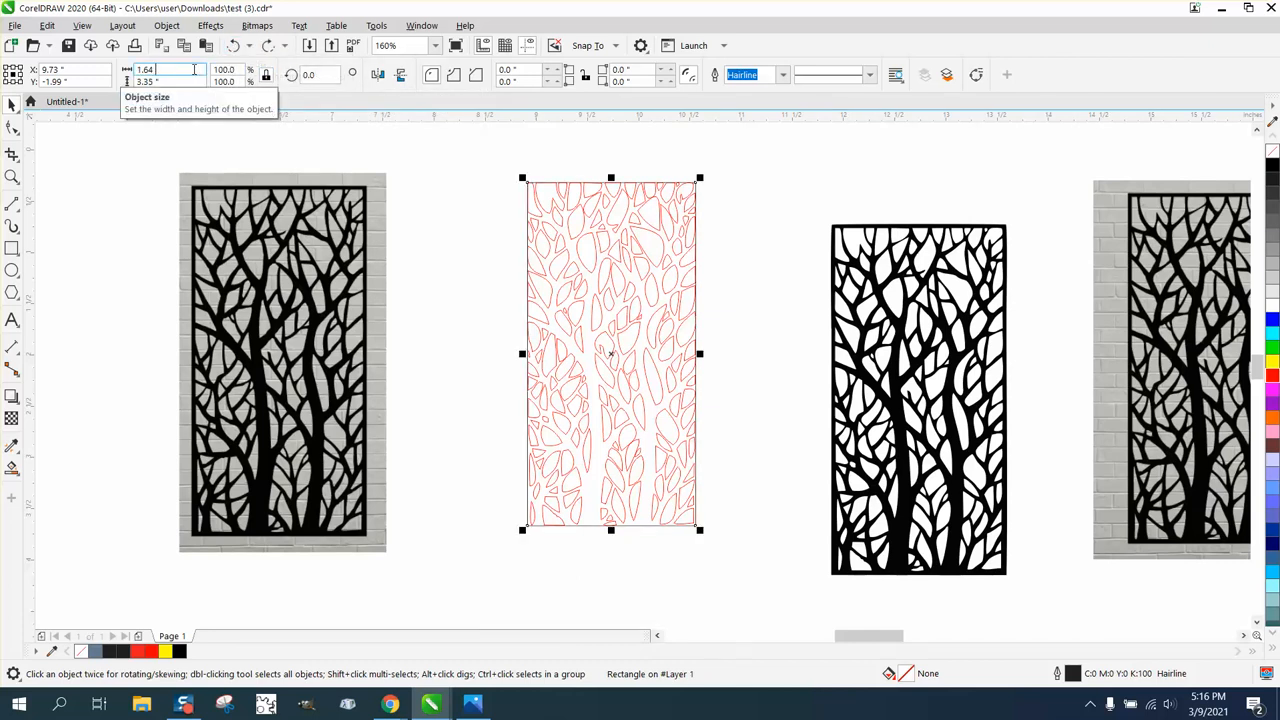
type("+")
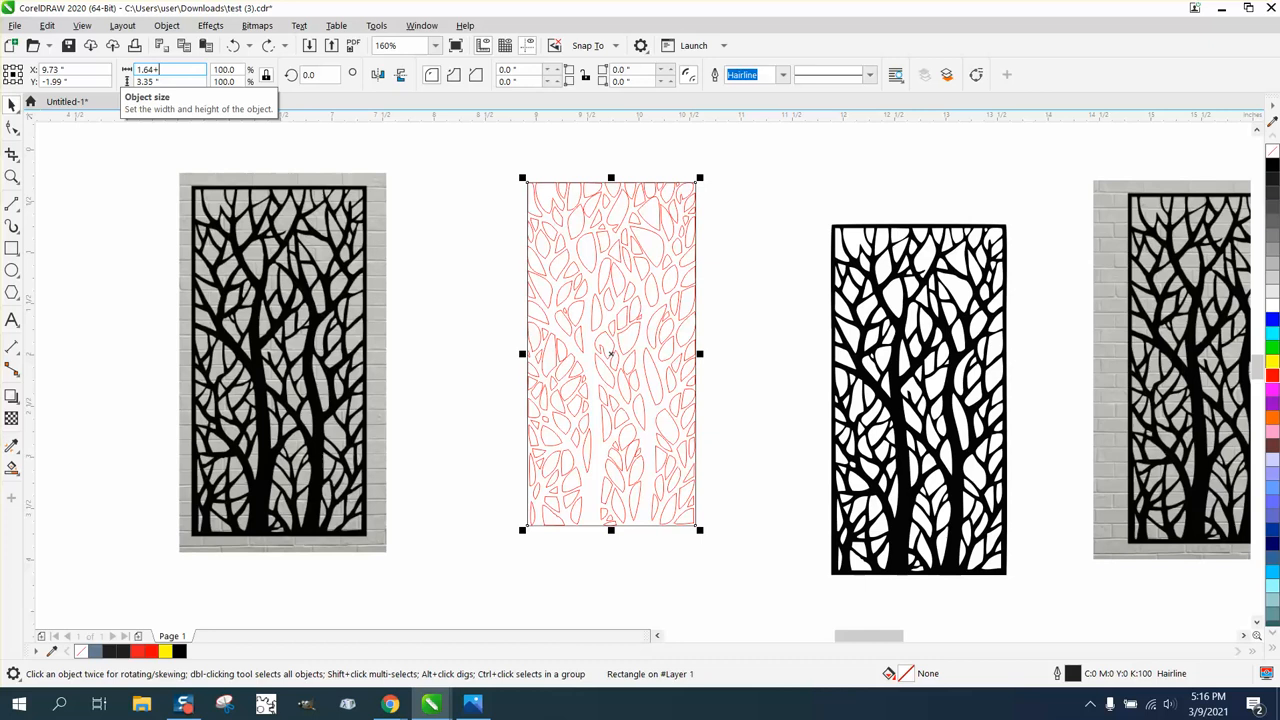
type("+.1")
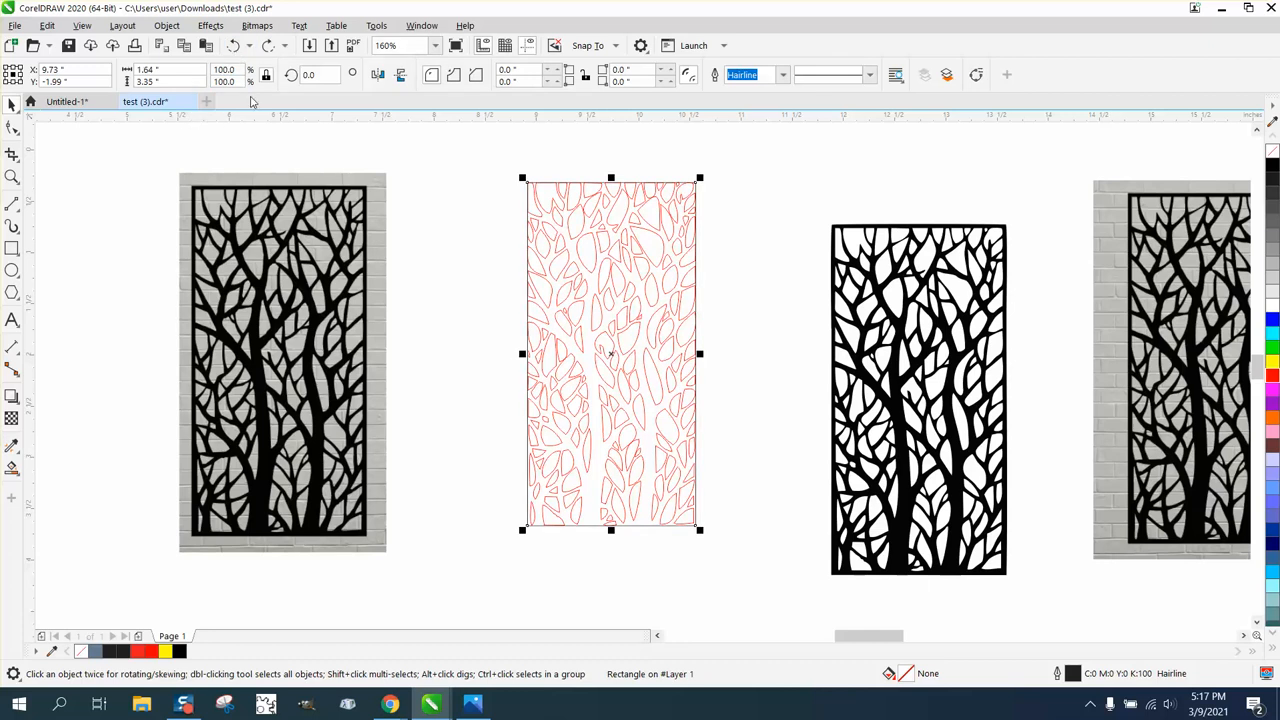
left_click(165, 69)
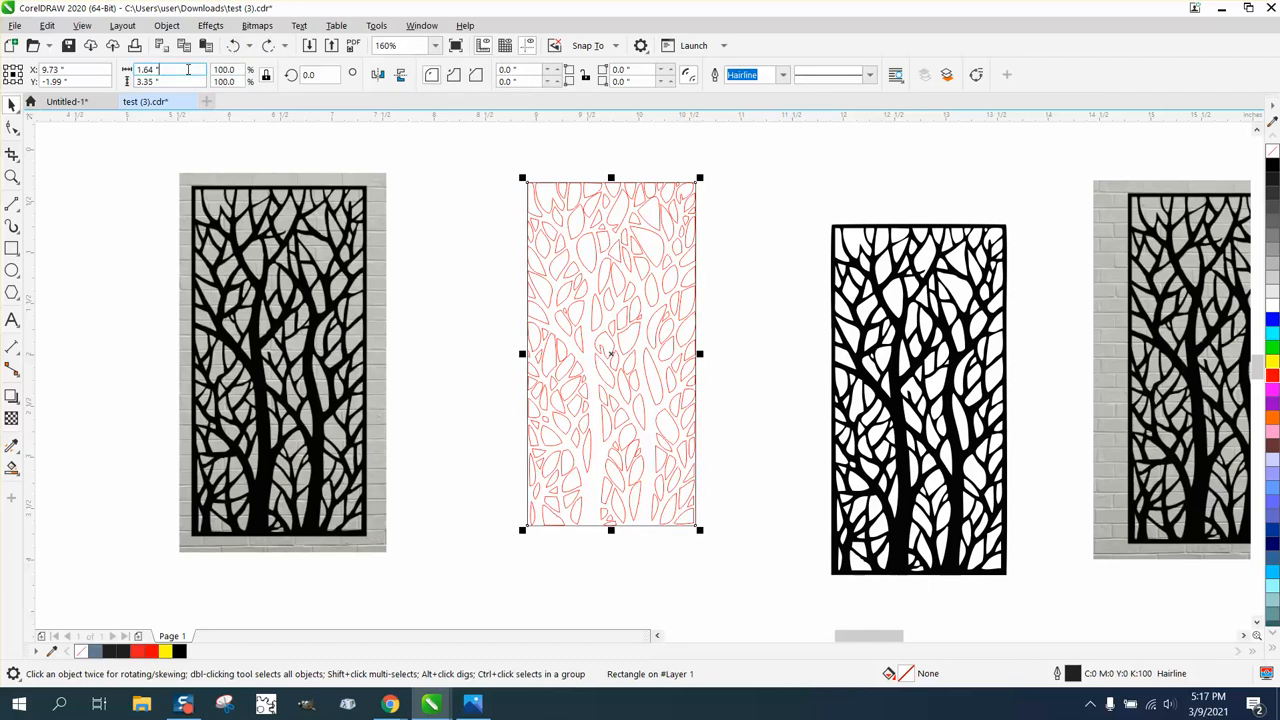
mouse_move(170, 81)
type("9")
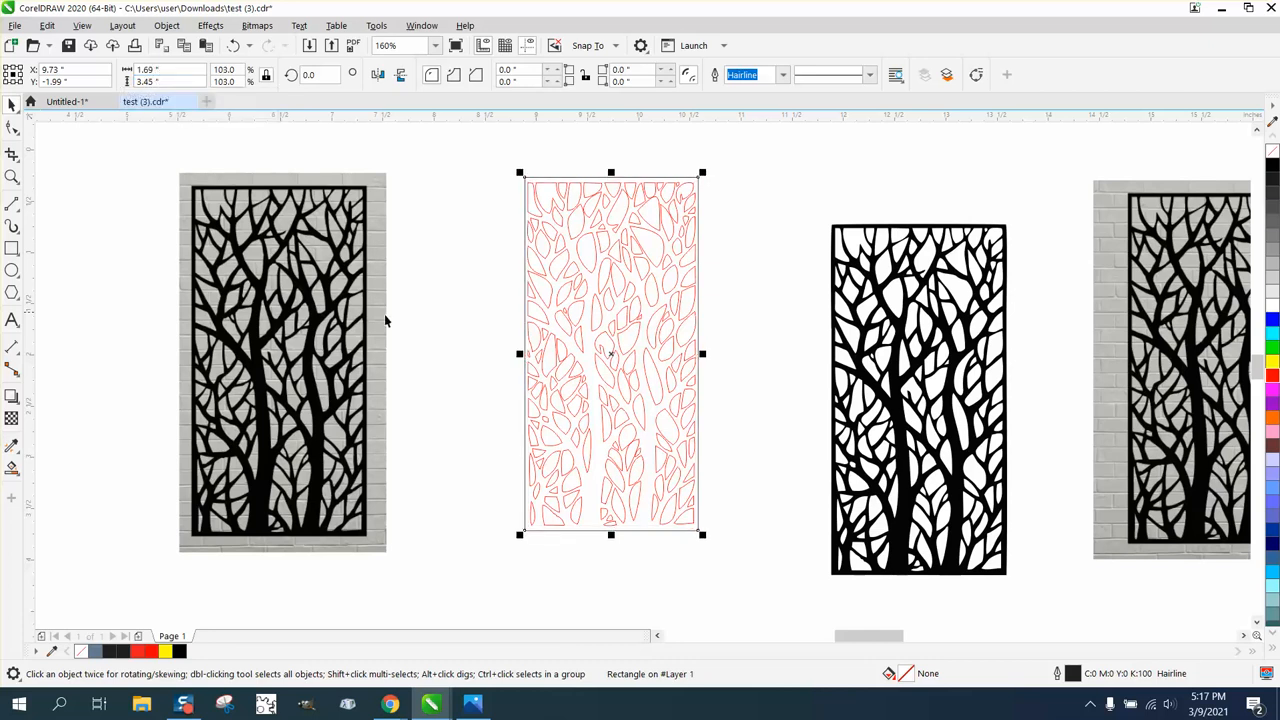
mouse_move(210, 273)
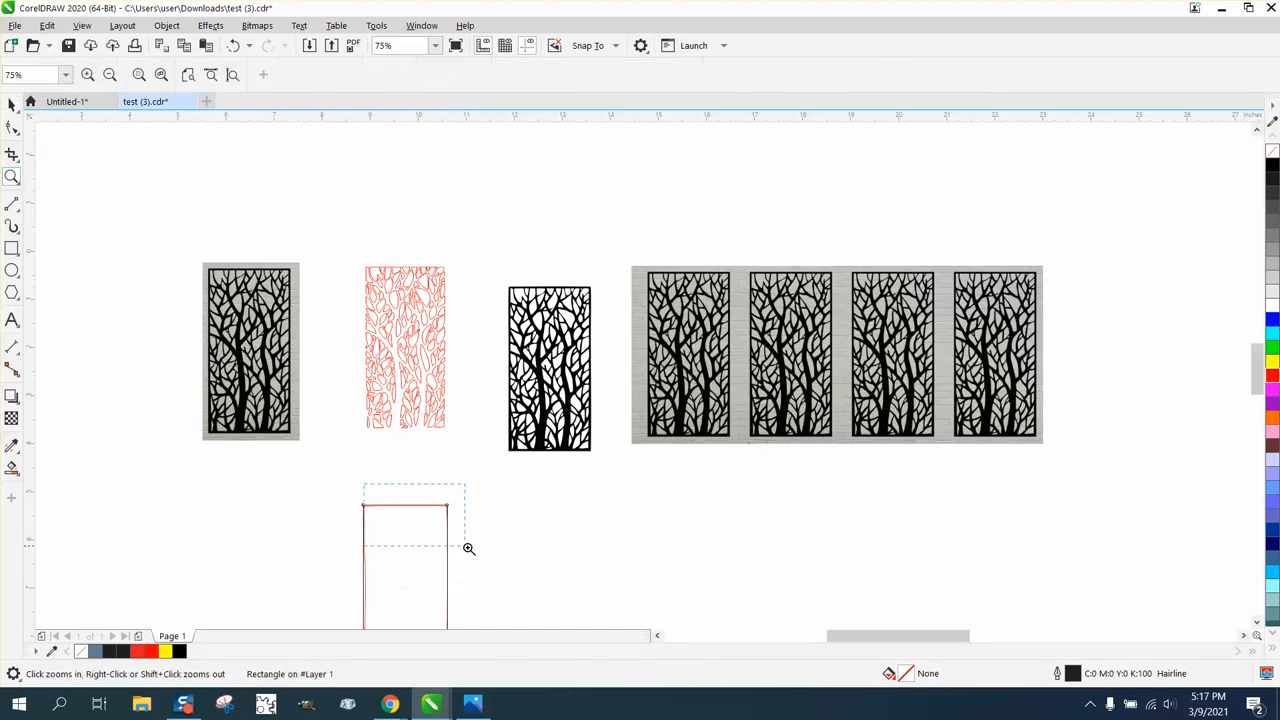
left_click(468, 548)
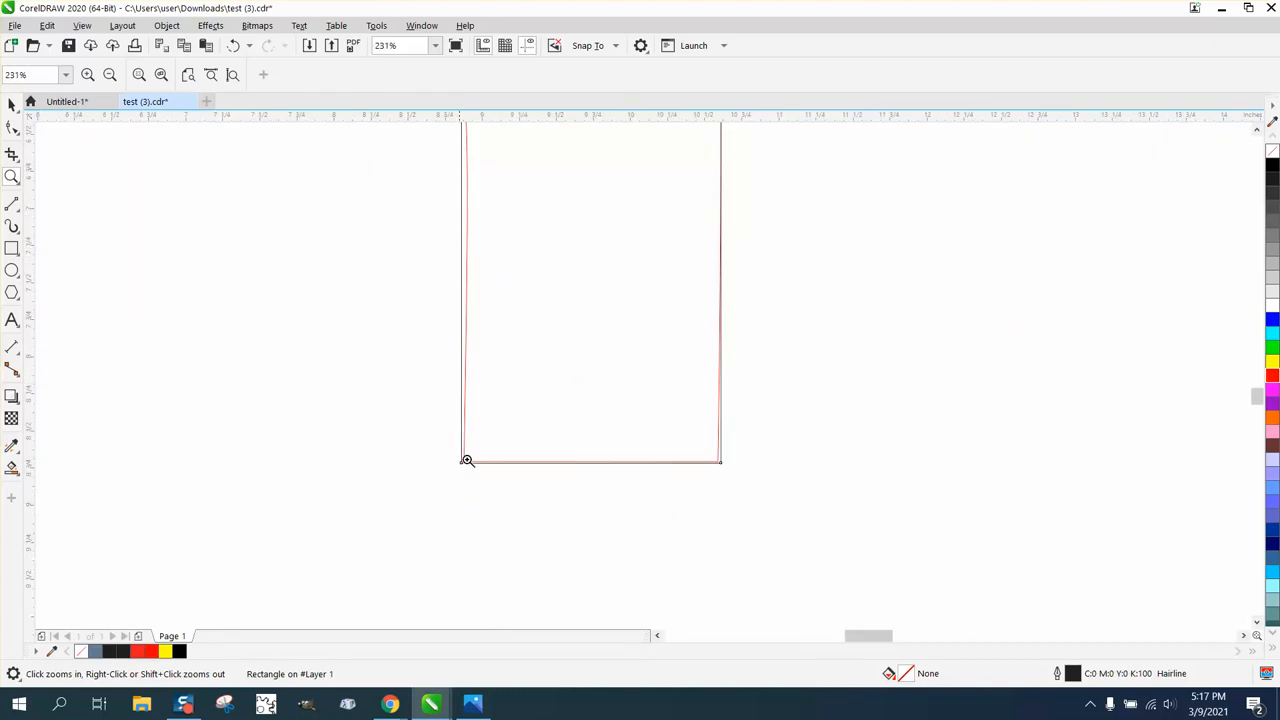
left_click(467, 460)
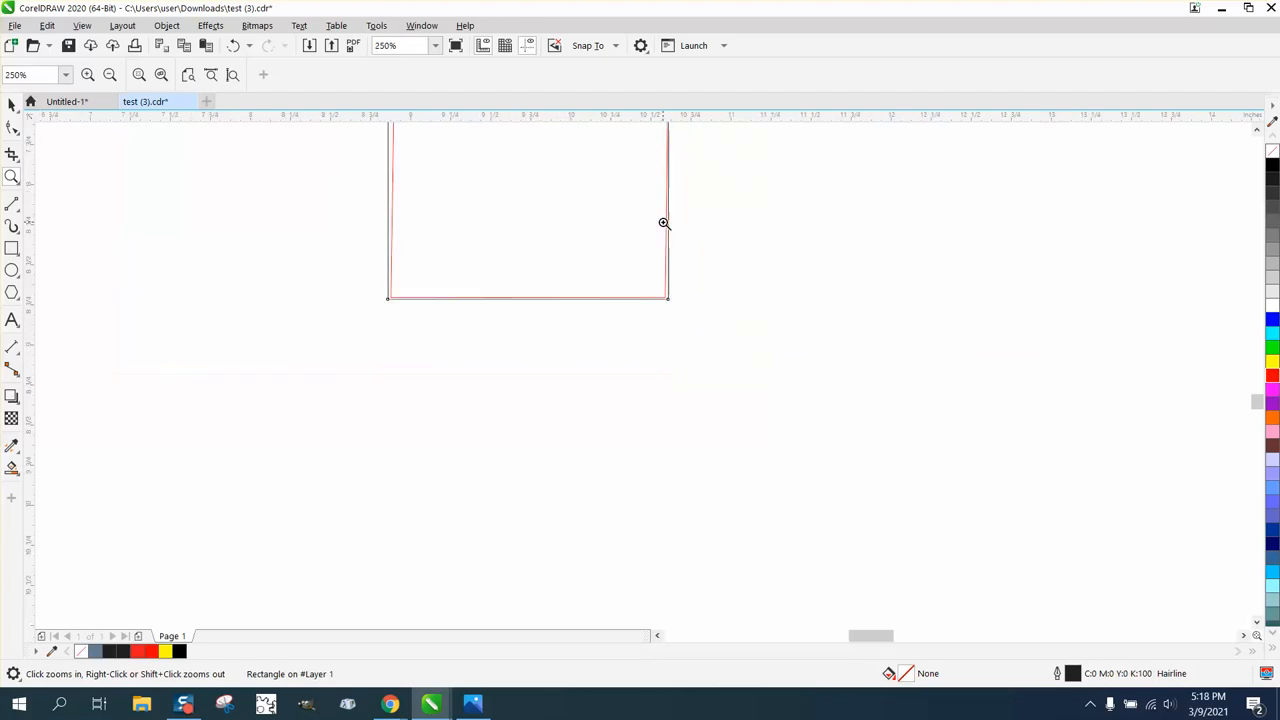
right_click(664, 222)
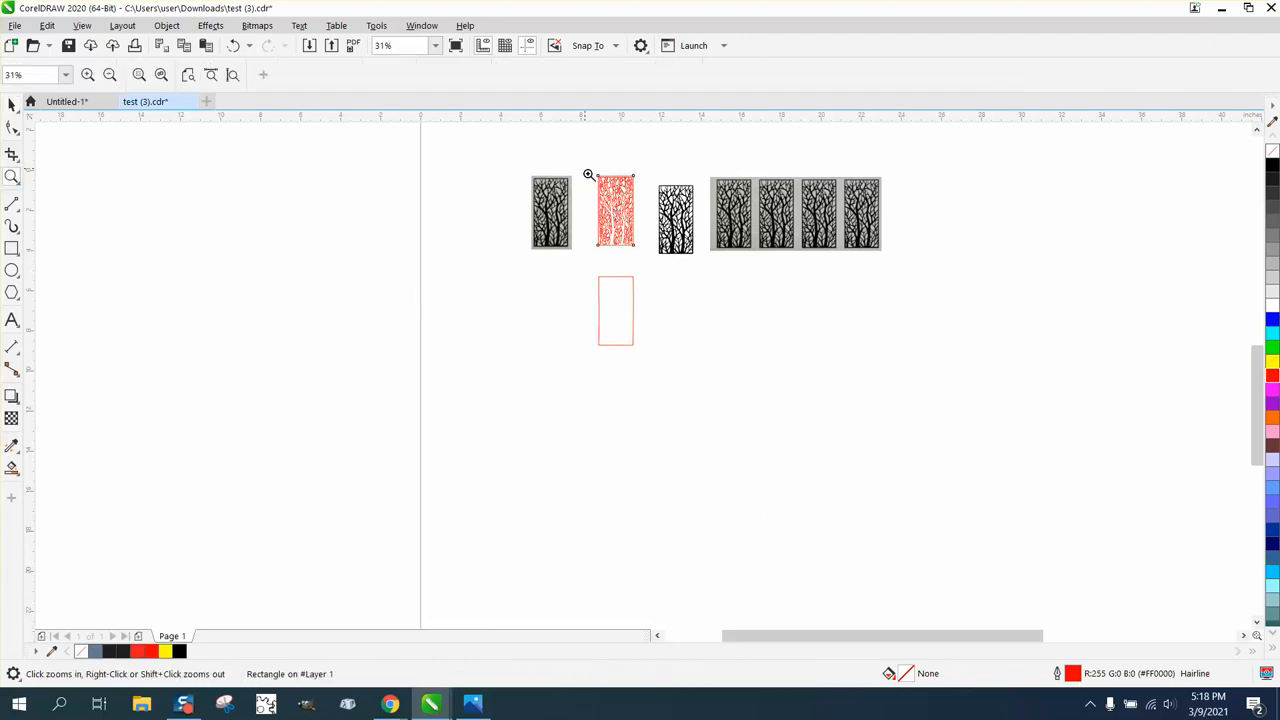
Group the outlines with the border and scale the panel up to about 10.14 by 20 inches
left_click(589, 175)
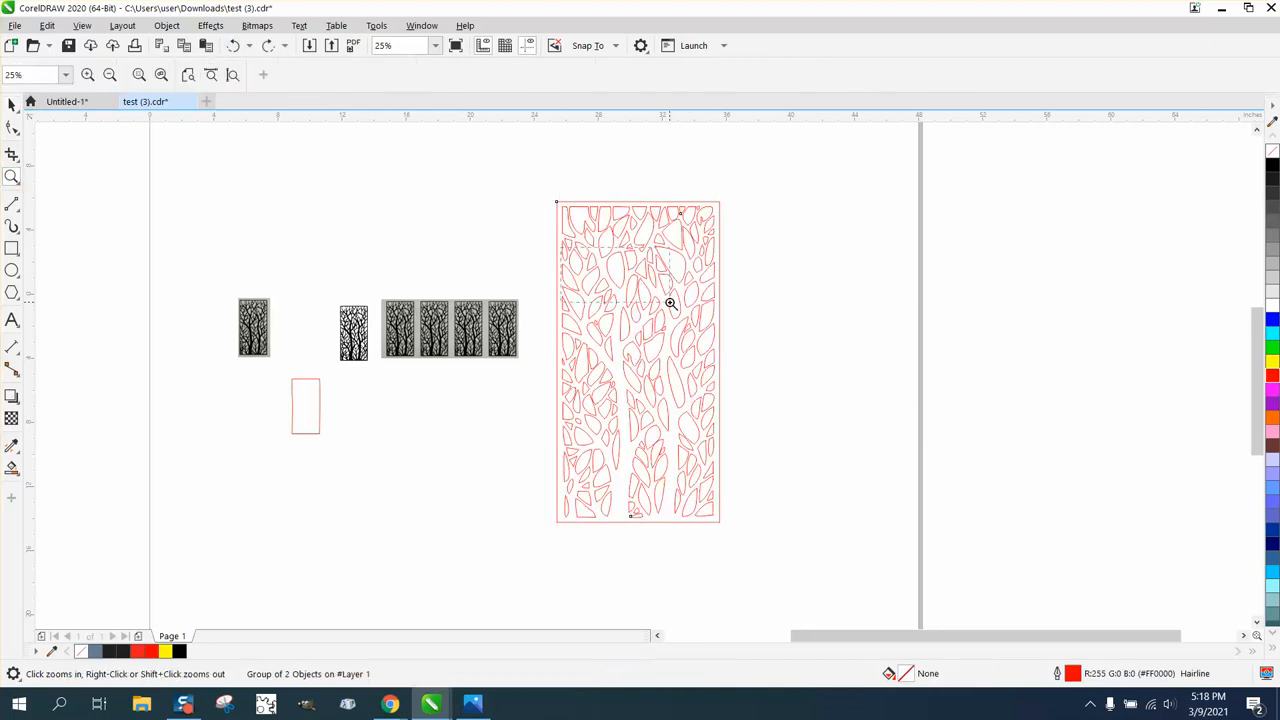
left_click(670, 303)
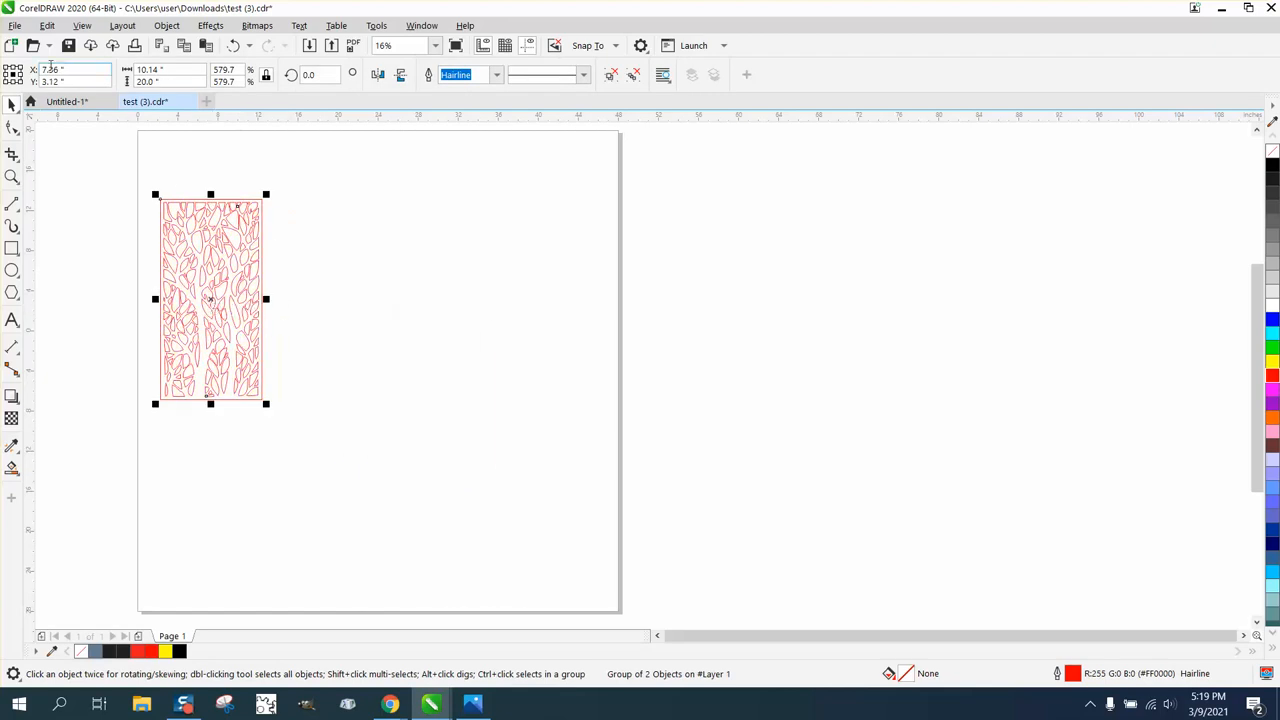
Start a Save As of the 20-inch panel drawing and close the save dialog
left_click(15, 25)
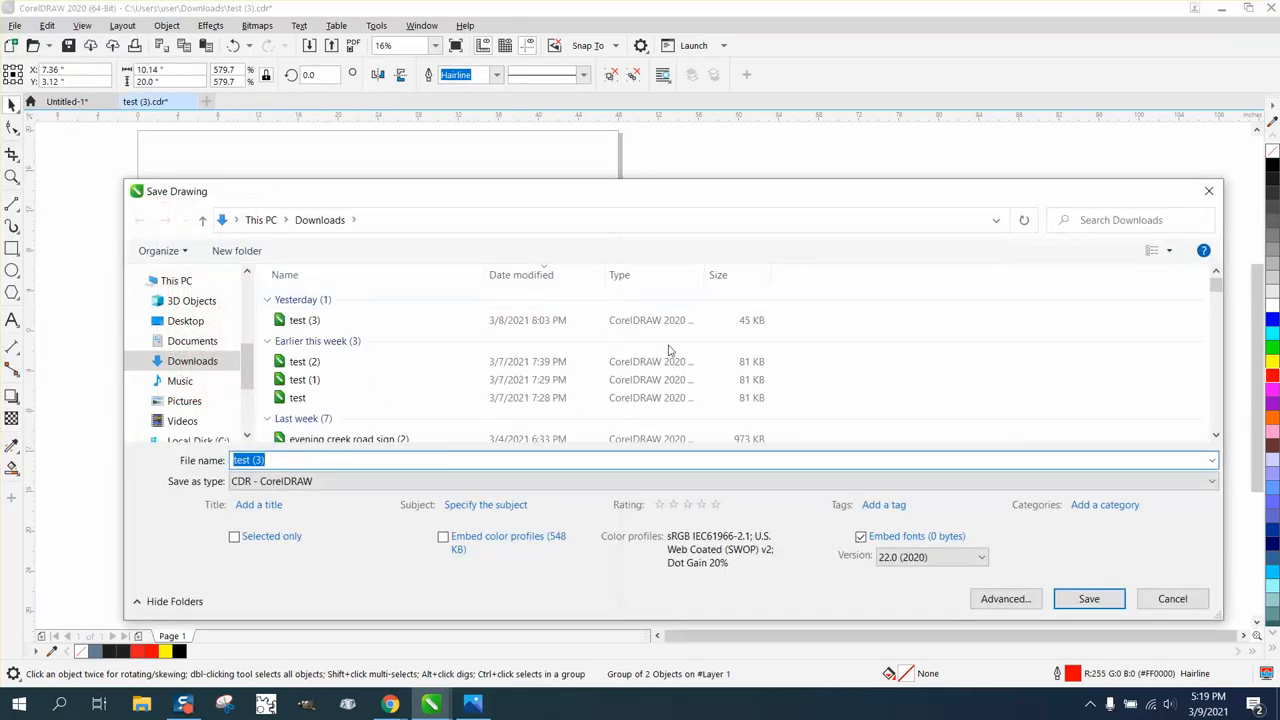
left_click(1211, 481)
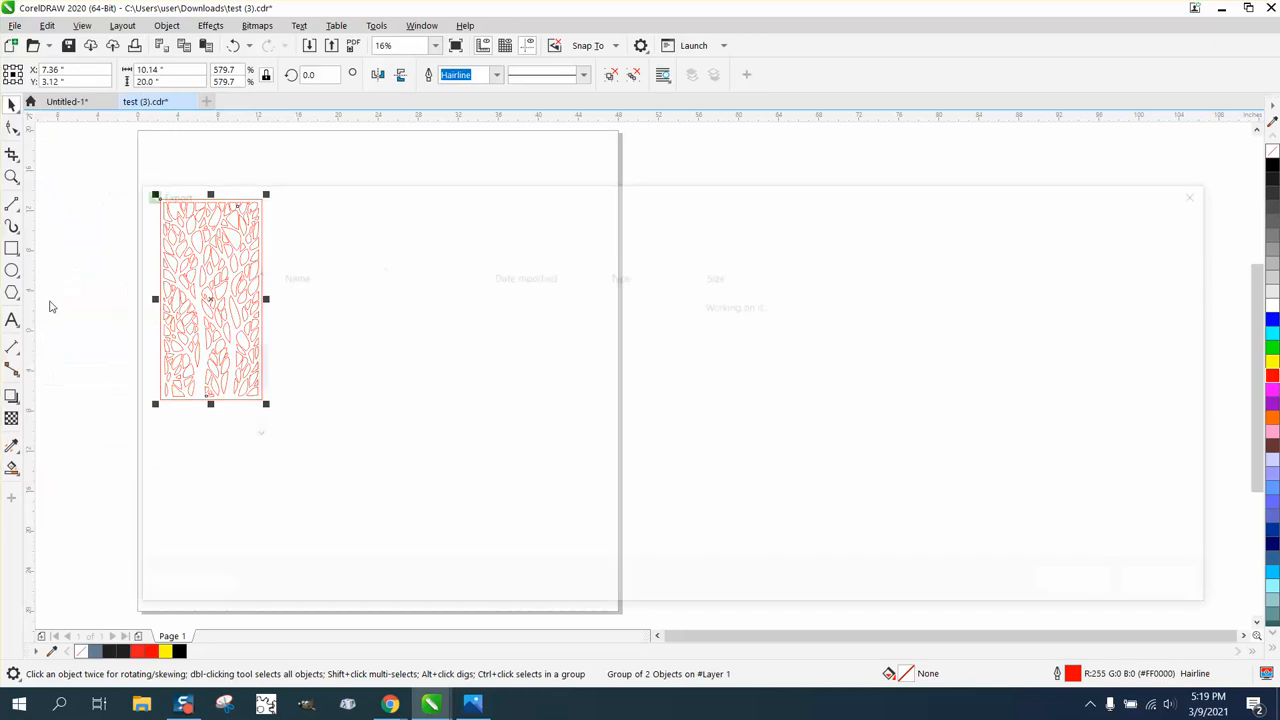
left_click(1210, 481)
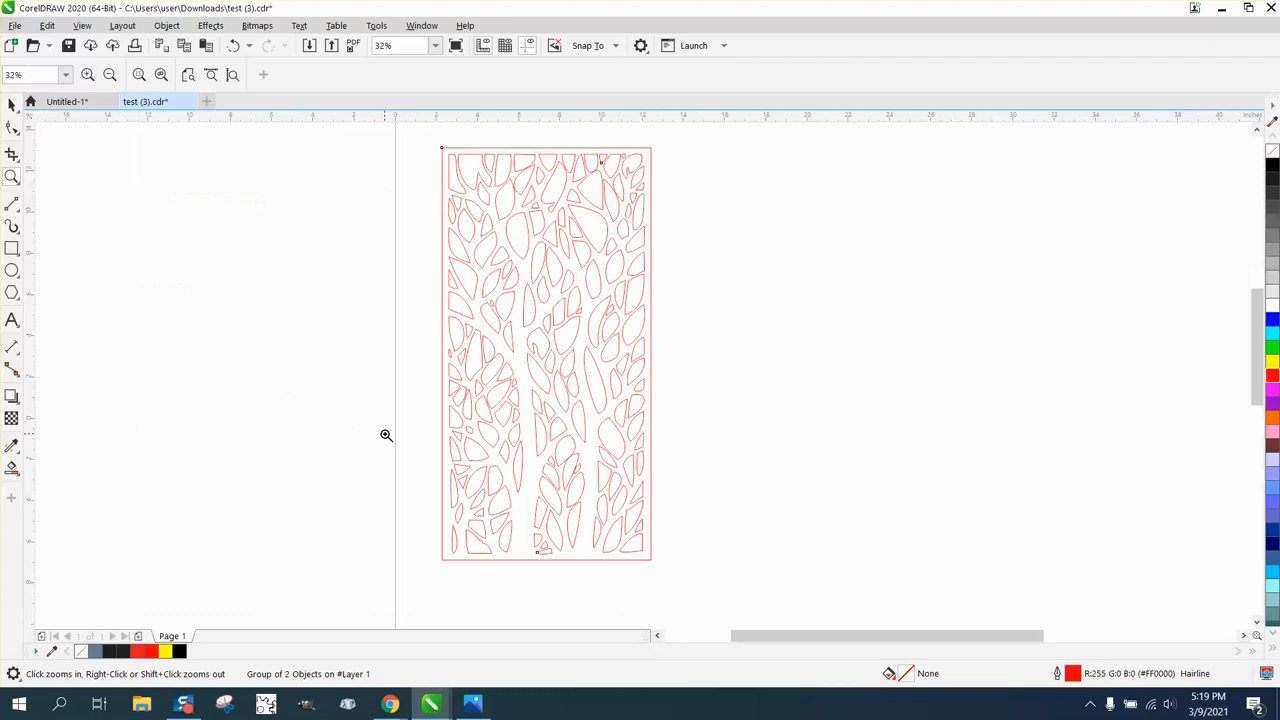
left_click(387, 434)
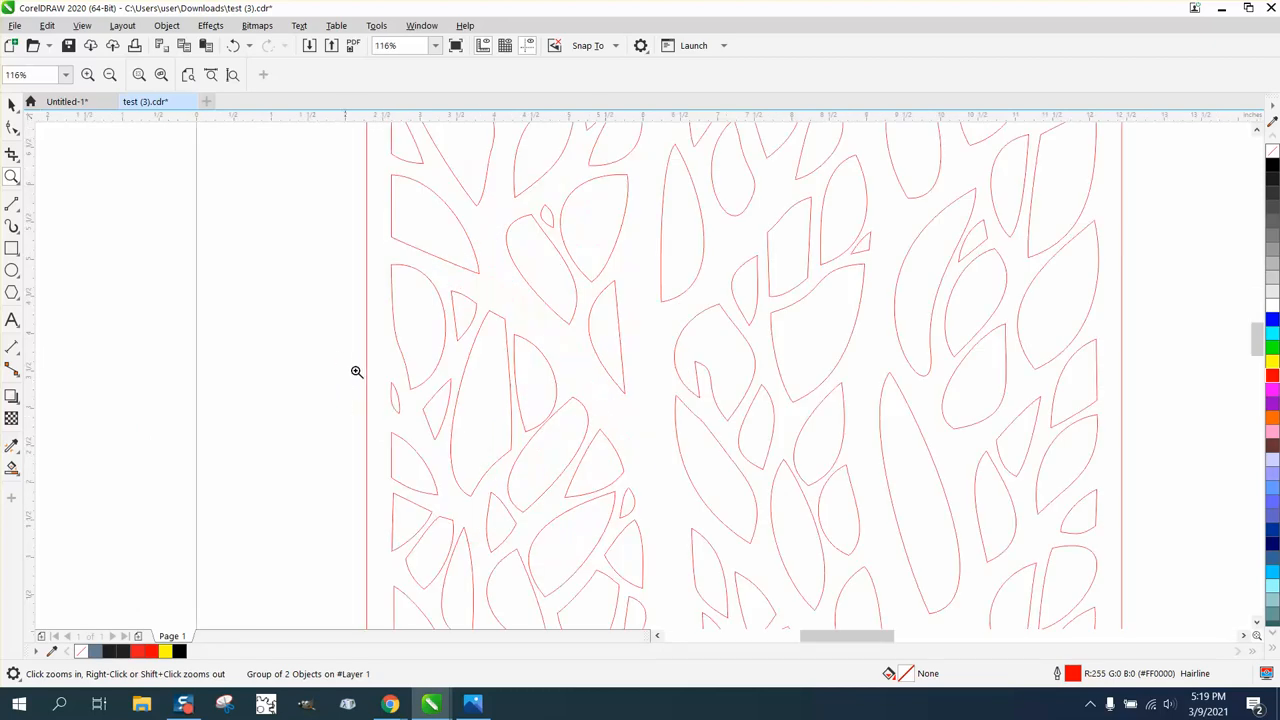
left_click(357, 371)
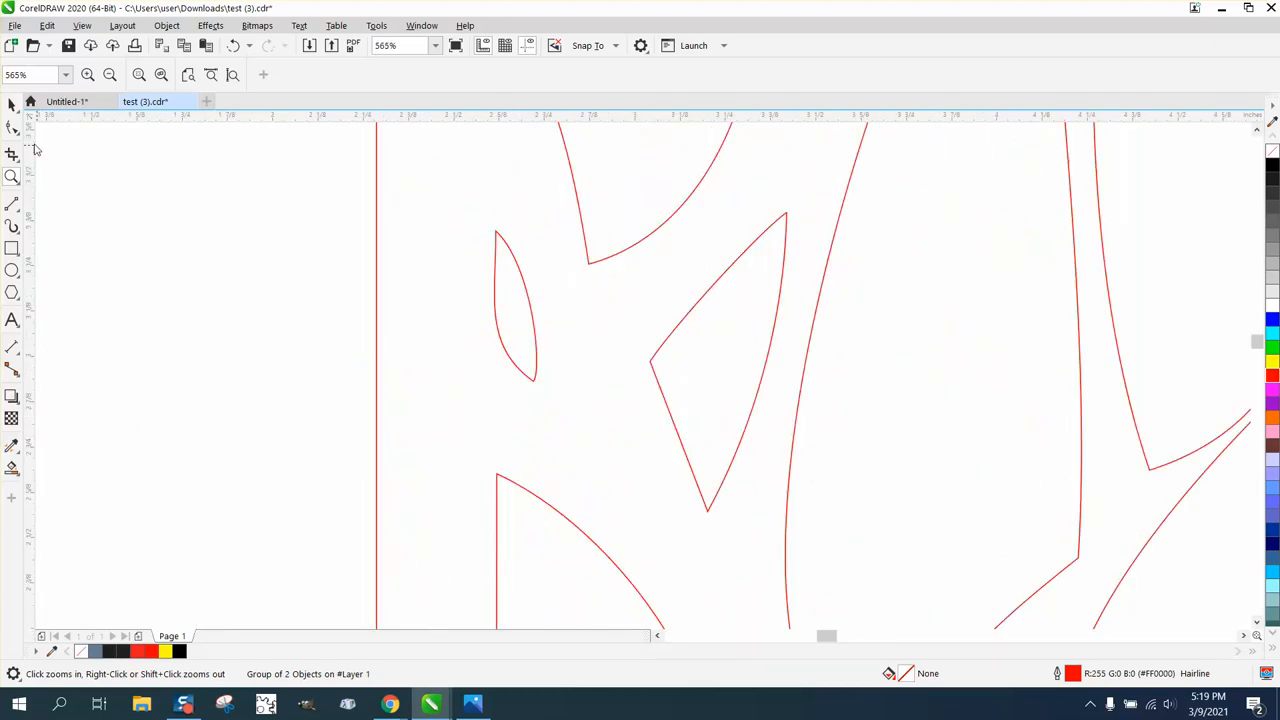